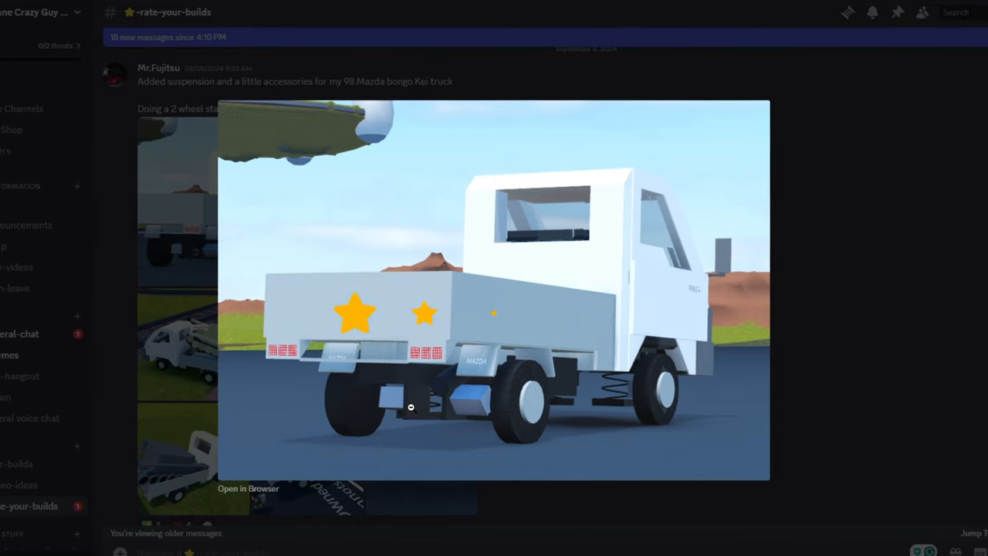
Advance the enlarged viewer to the screenshot of the white Kei truck carrying a green tank.
{"action": "left_click", "coordinate": [971, 287]}
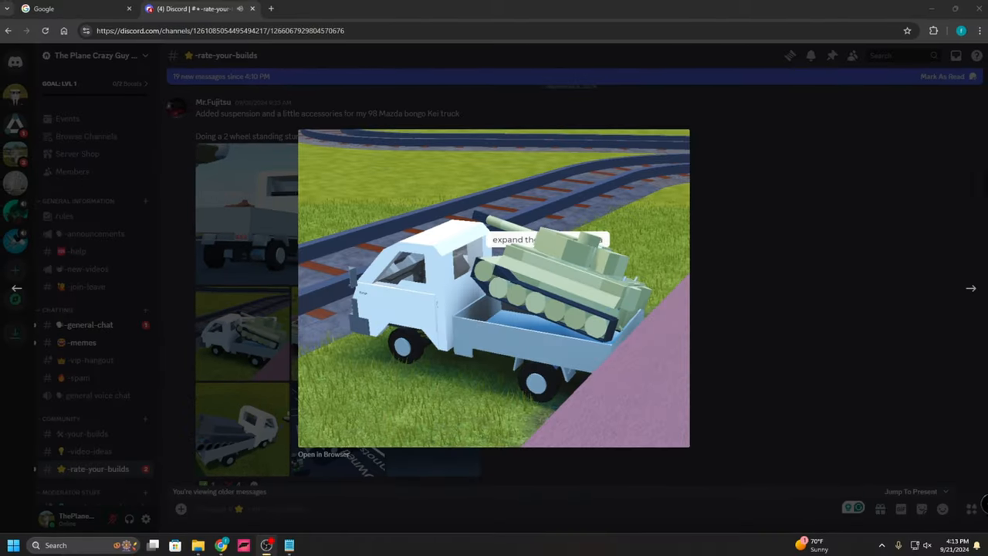